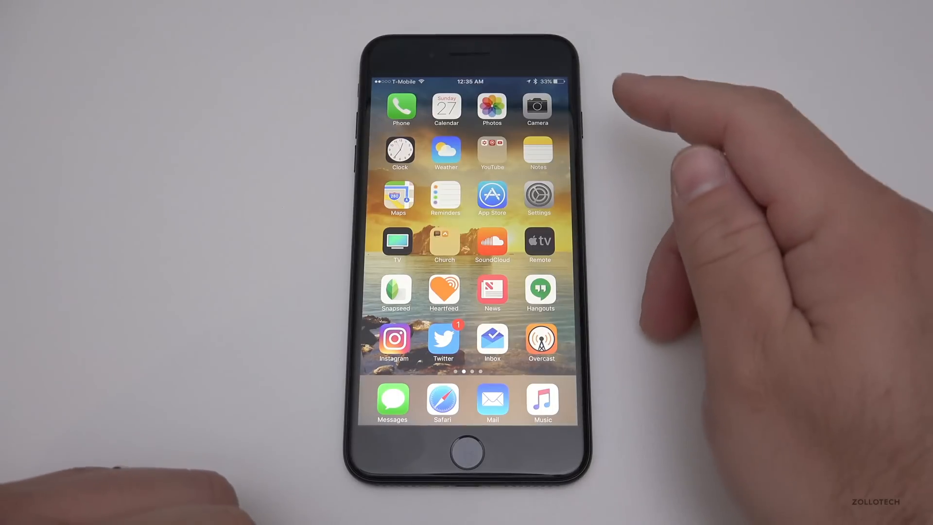
mouse_move(583, 154)
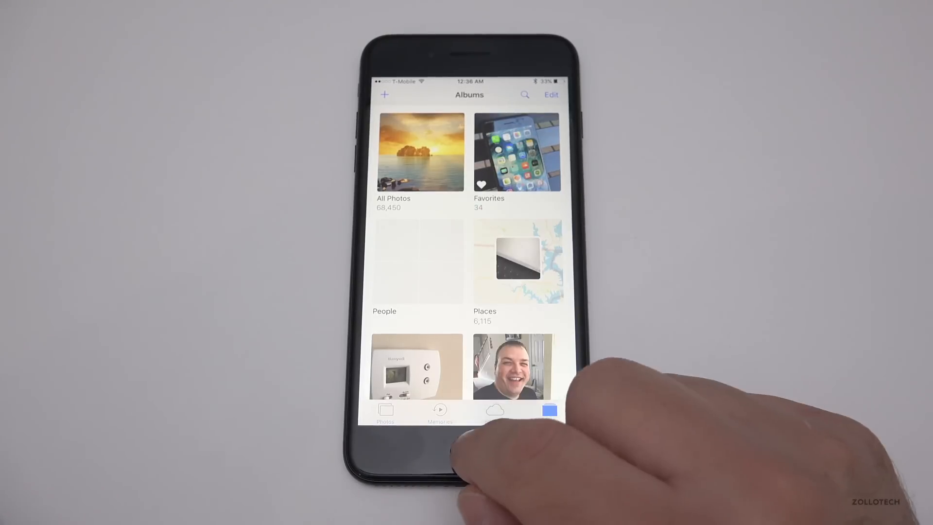
Step: Review the Photos & Camera settings, including the iCloud Photos storage options
click(468, 450)
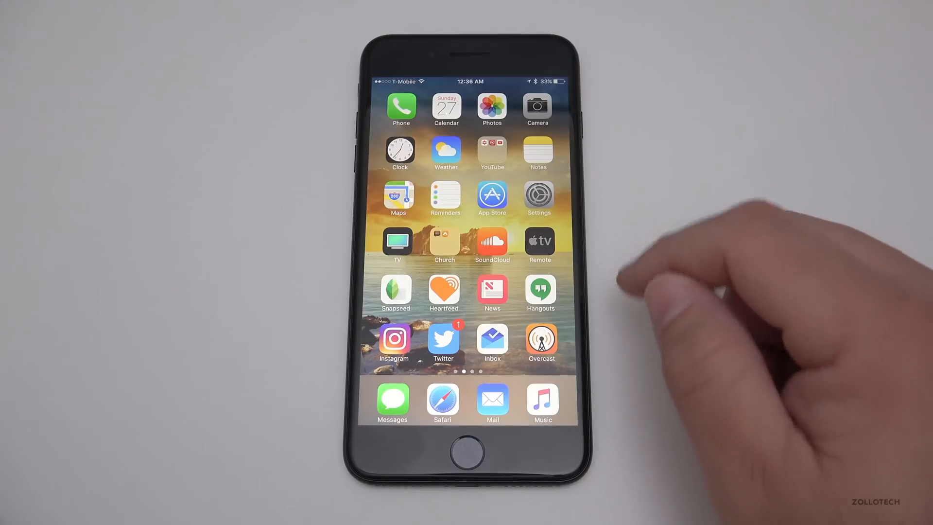
click(538, 198)
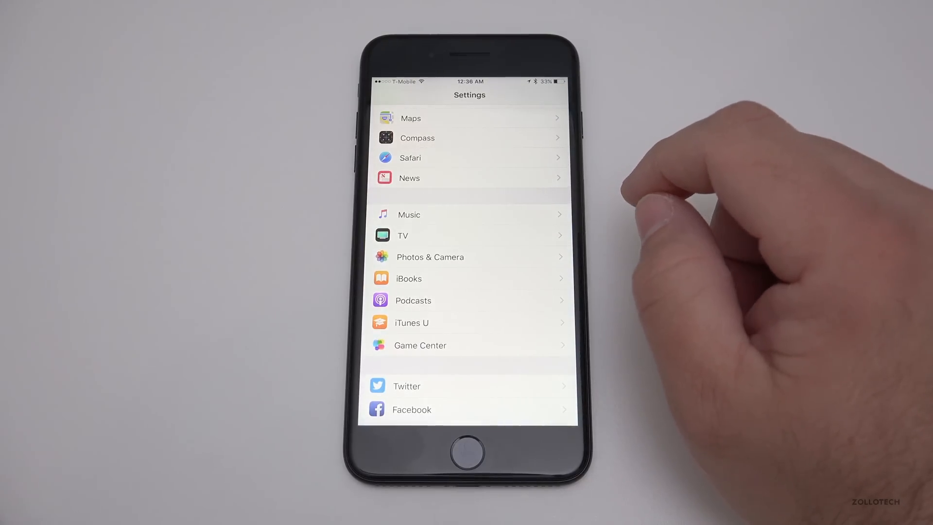
click(429, 257)
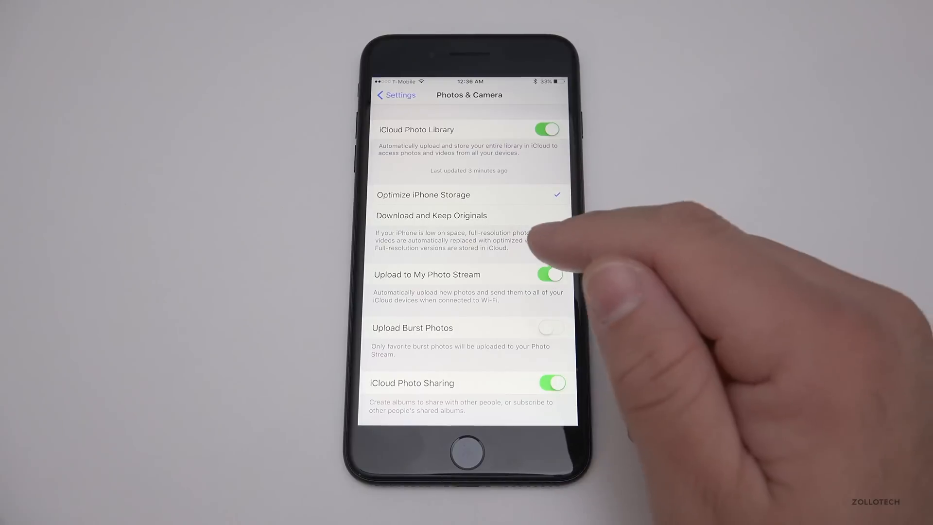
click(547, 274)
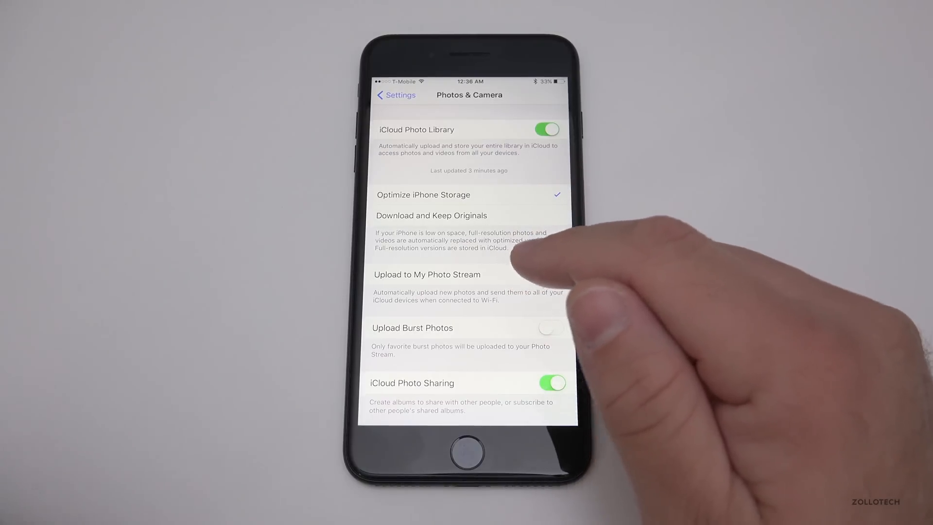
click(548, 274)
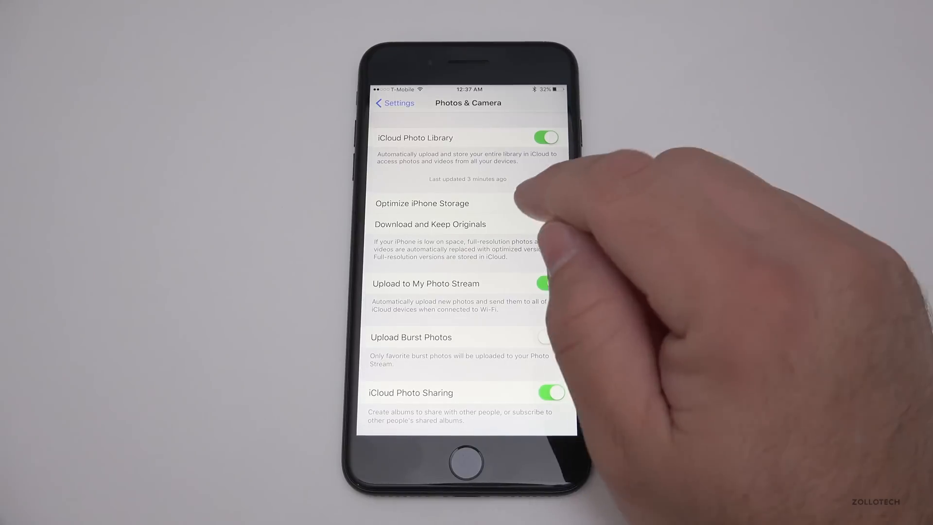
click(421, 203)
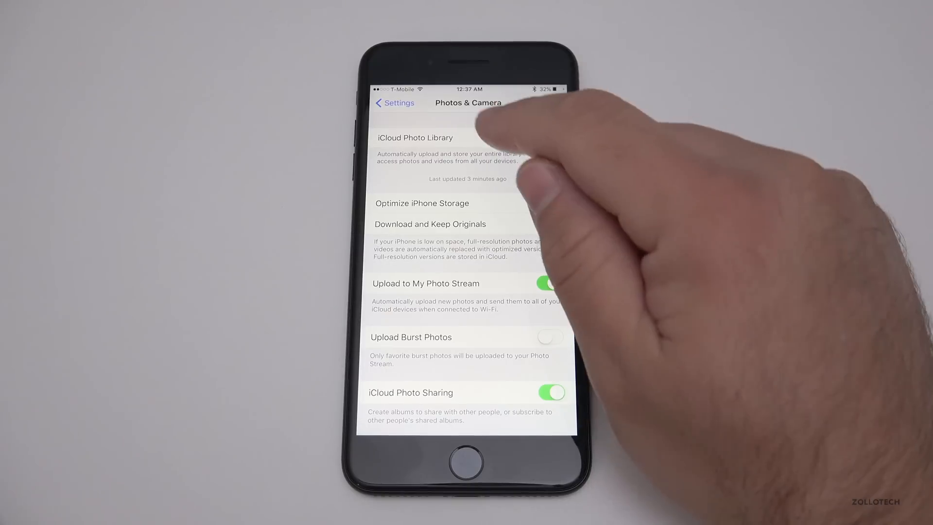
click(545, 137)
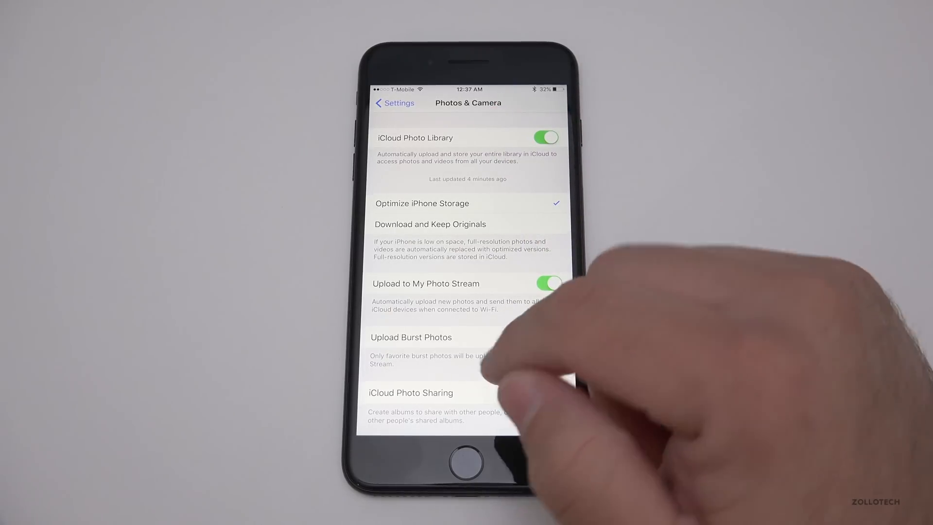
scroll(down, 3)
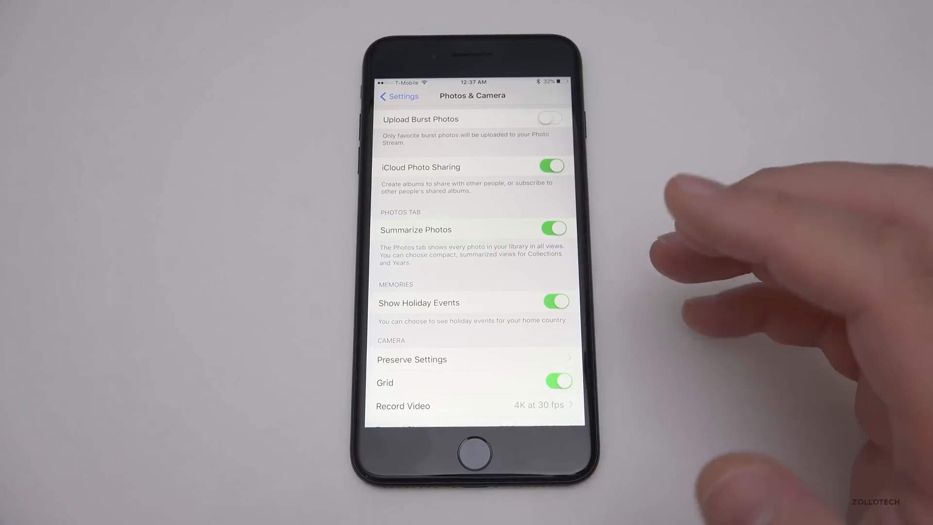
mouse_move(743, 268)
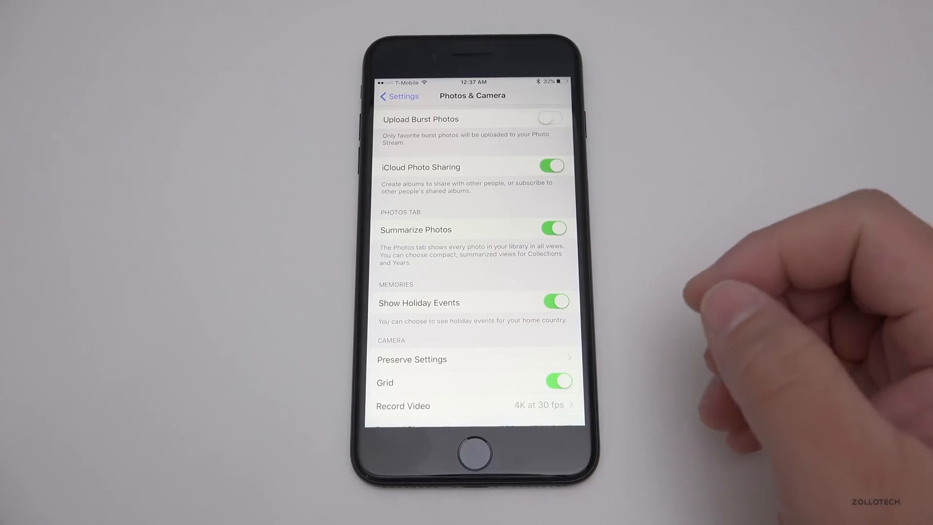
scroll(down, 3)
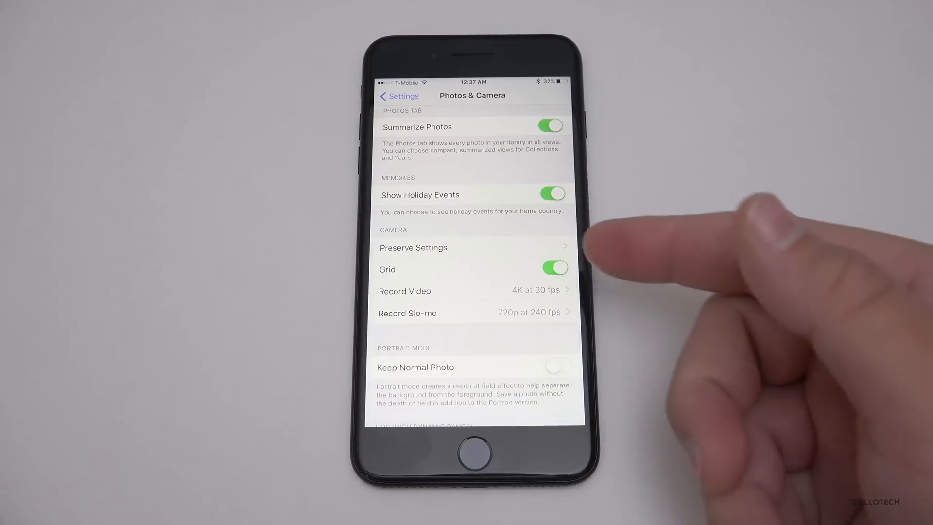
Step: Check iPhone storage and iCloud usage details in General settings
click(471, 453)
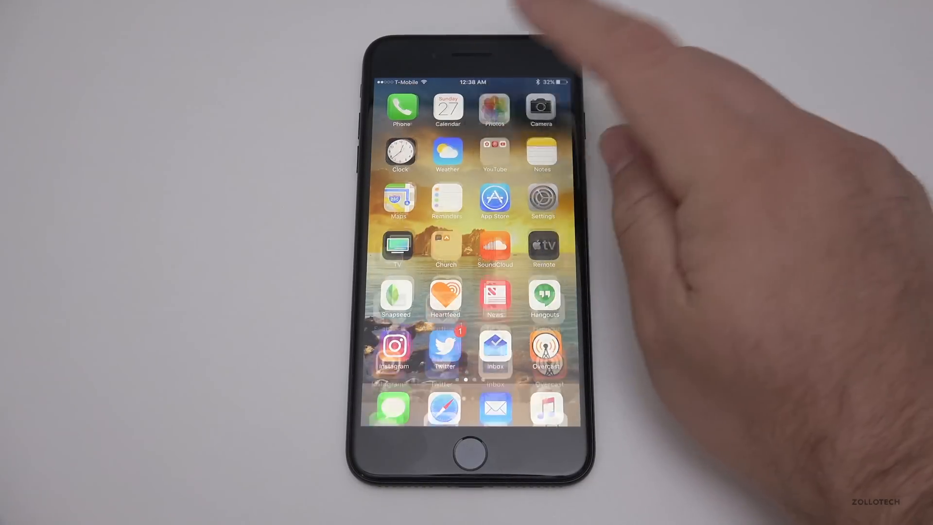
click(494, 108)
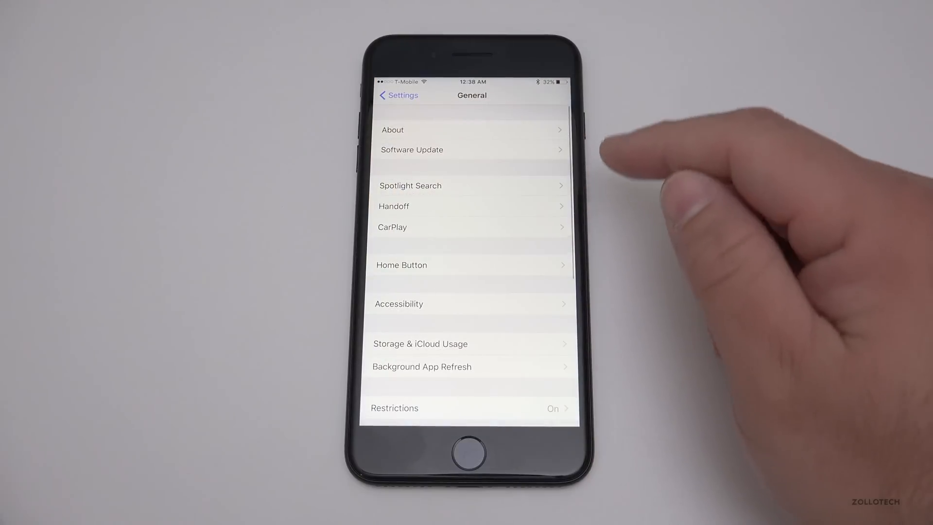
click(419, 344)
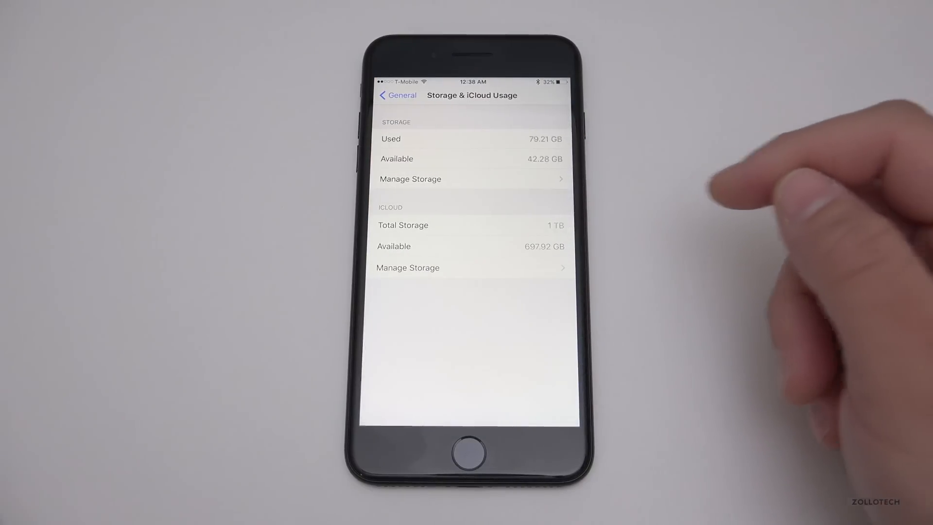
click(409, 178)
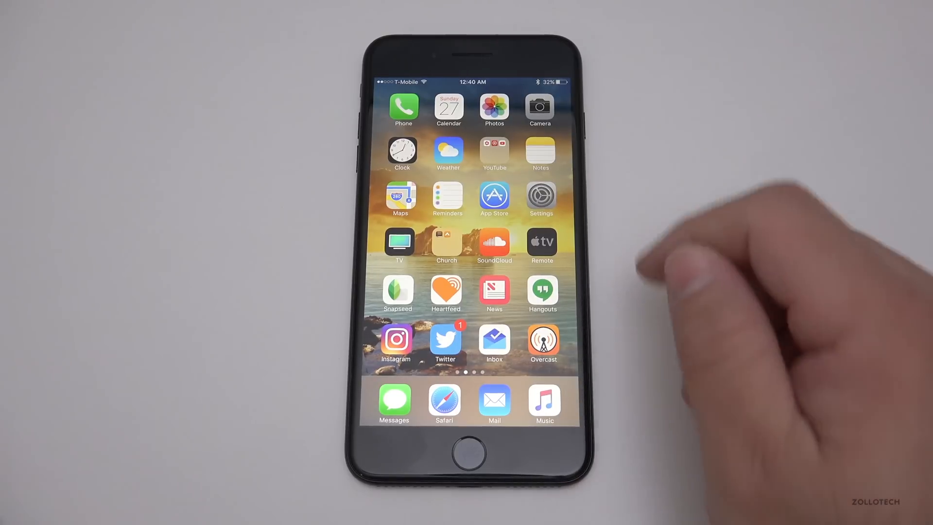
Step: Launch Photos, browse Collections back to Years, then show the Albums overview
click(493, 110)
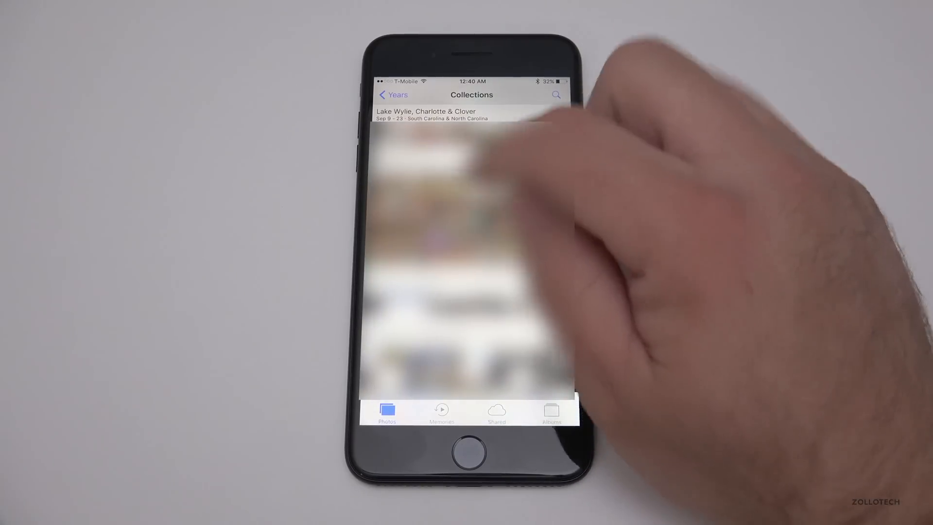
click(392, 95)
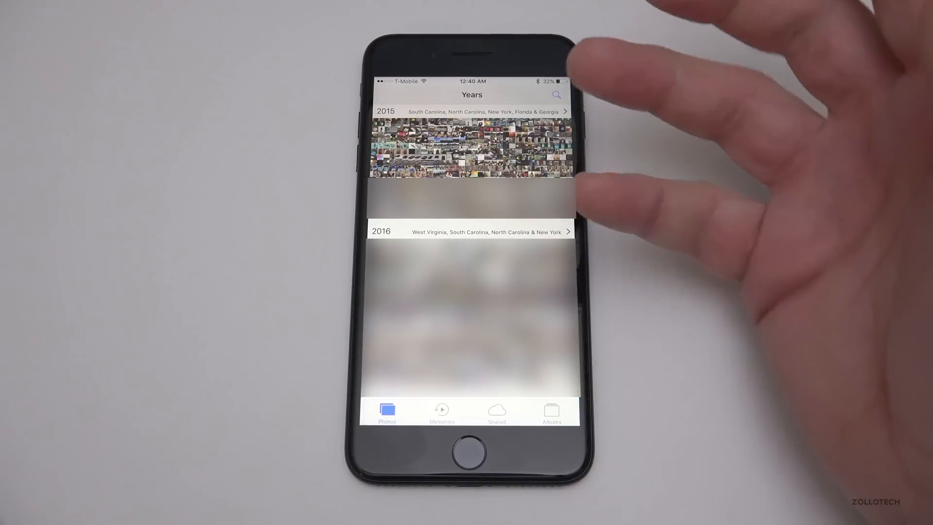
click(471, 150)
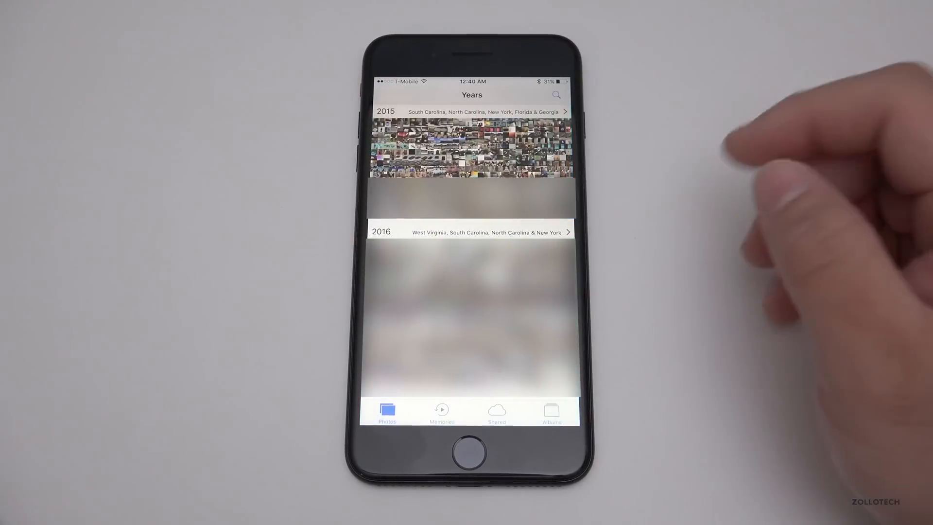
click(552, 410)
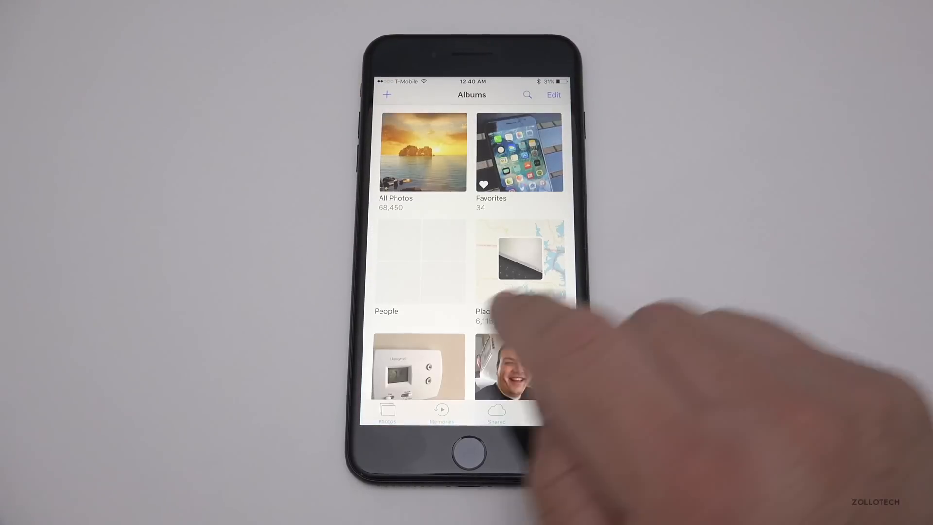
Step: View the People album's face-scanning progress, then return to the Years view
click(407, 262)
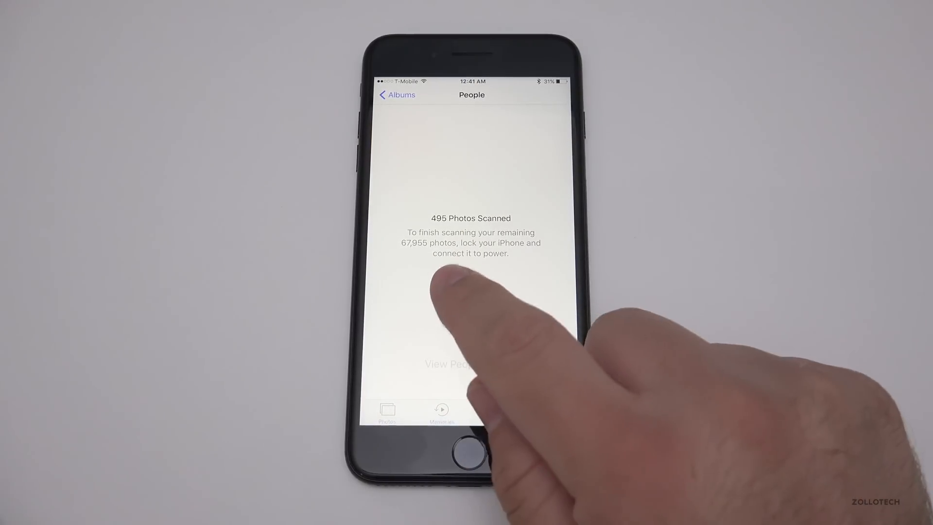
mouse_move(452, 291)
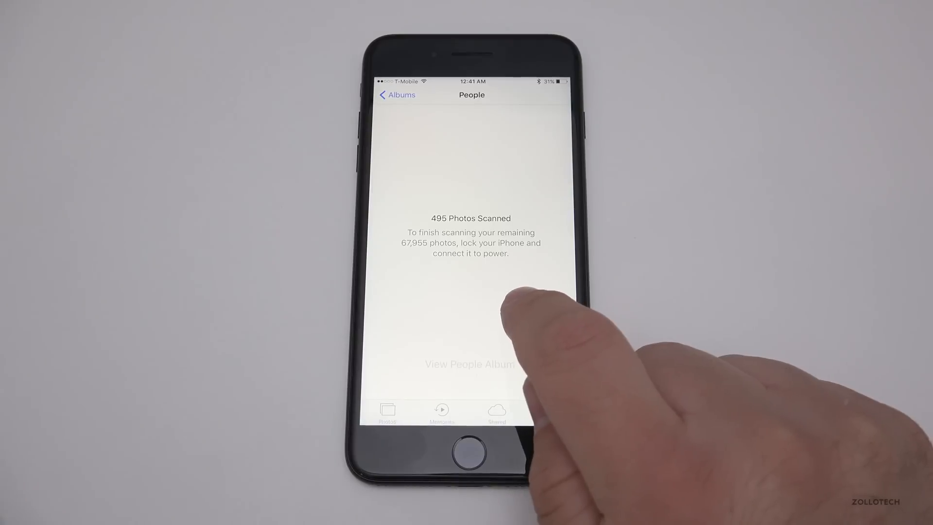
click(551, 410)
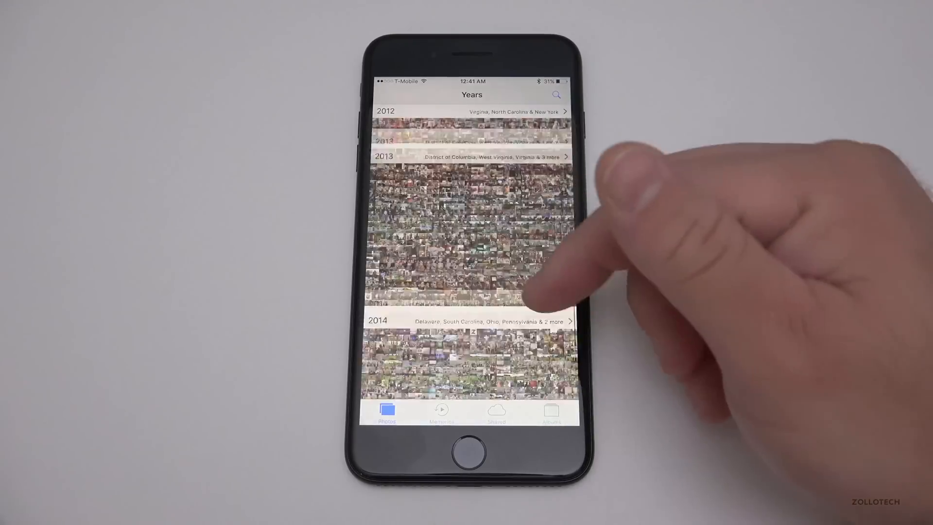
Step: Scroll the Years timeline, then exit Photos to the home screen
scroll(down, 3)
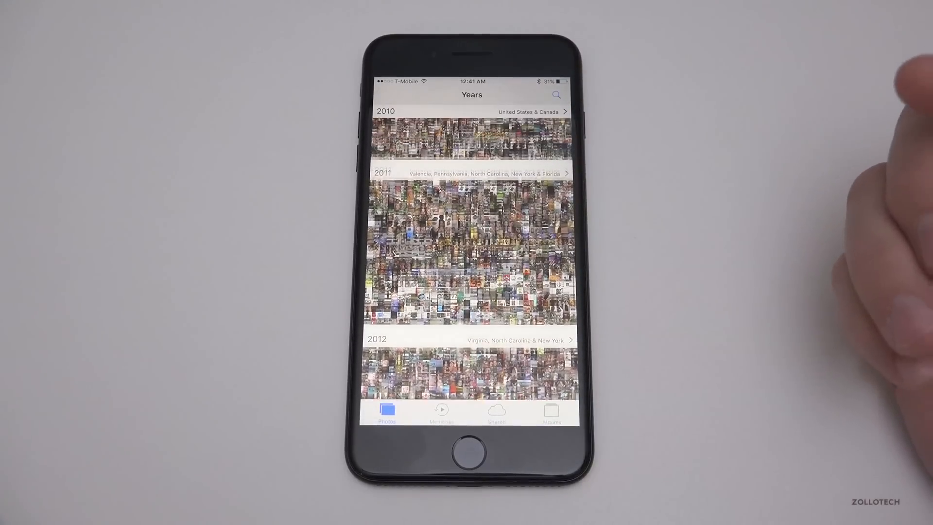
key(home)
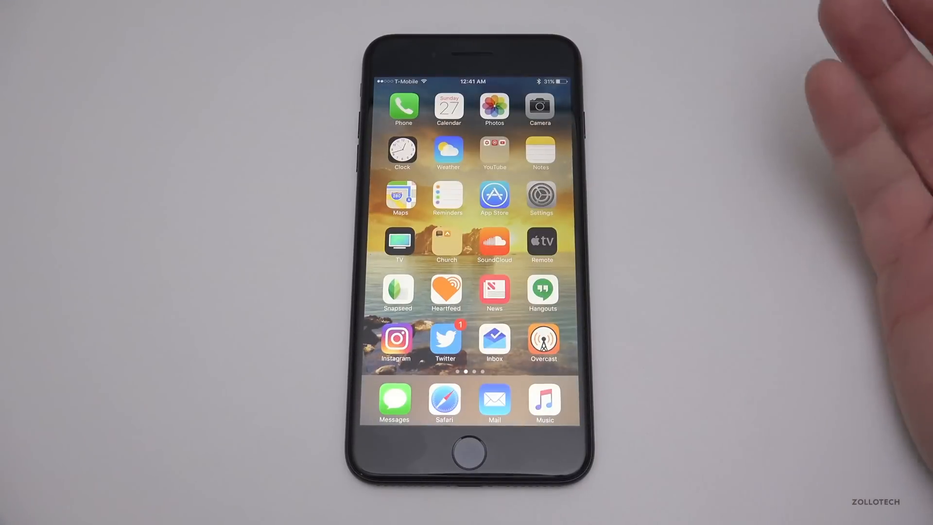
click(396, 338)
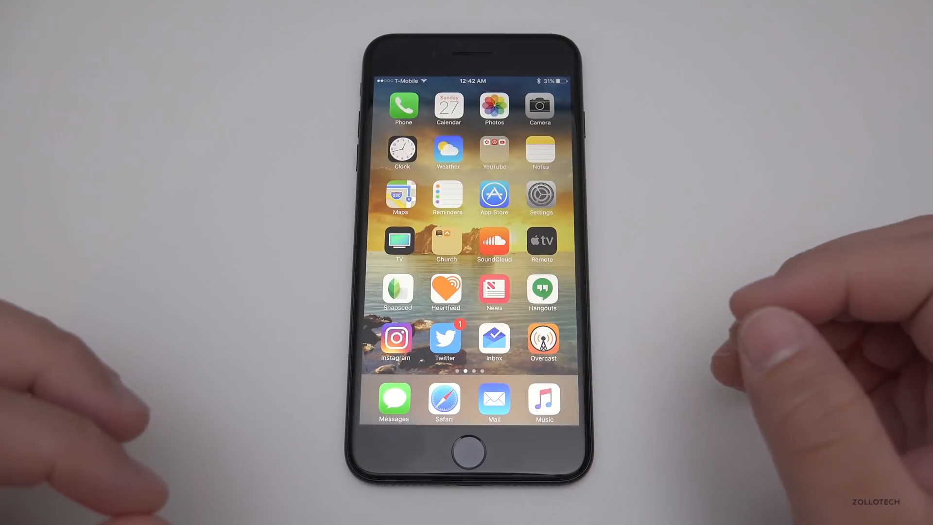
Step: Relaunch Photos on the empty People album and go back to Albums
click(493, 109)
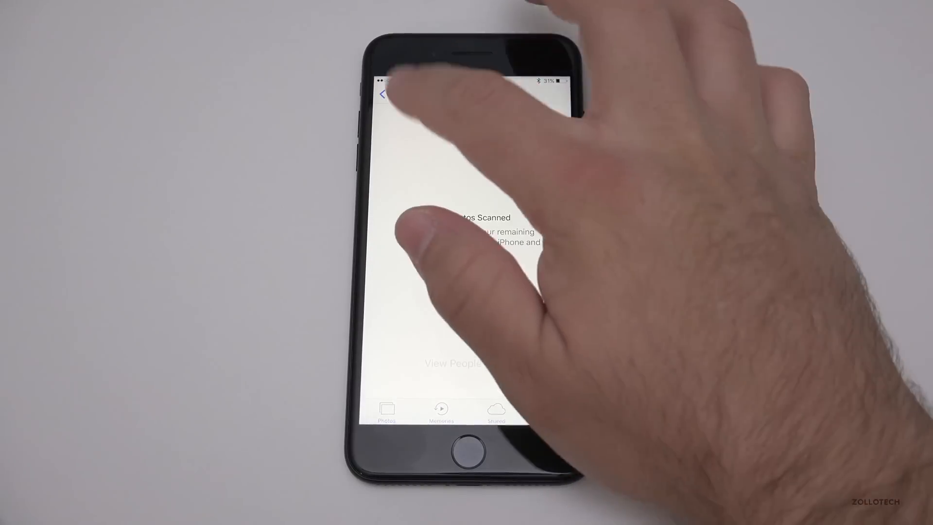
click(381, 93)
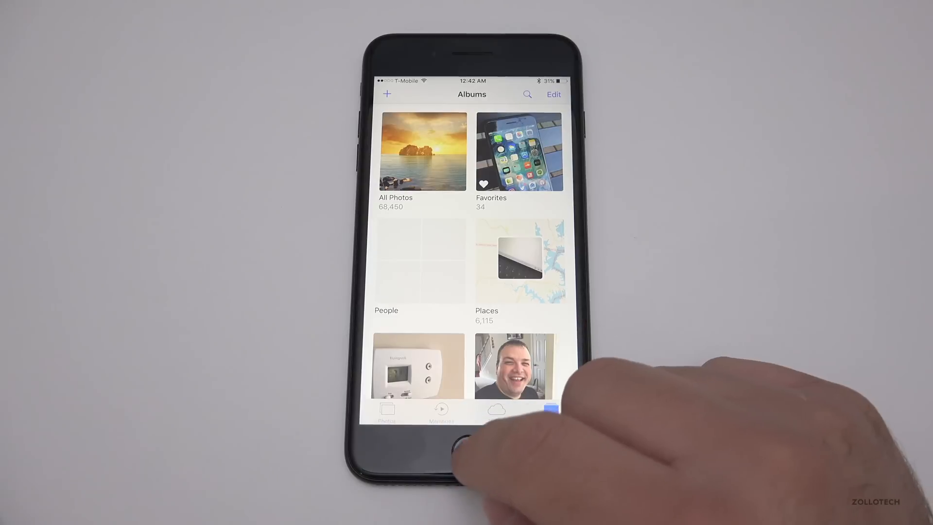
Step: Leave the Albums library and exit Photos with the Home button
click(469, 447)
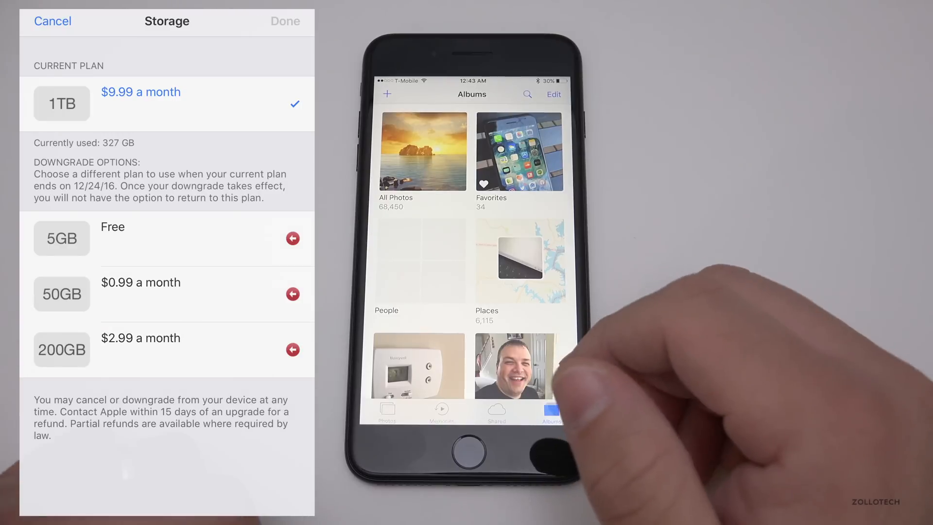
click(471, 450)
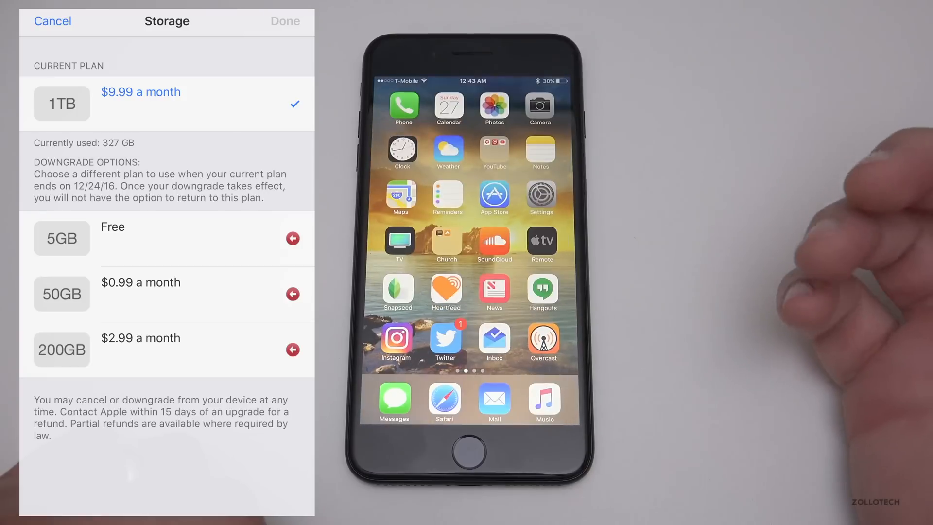